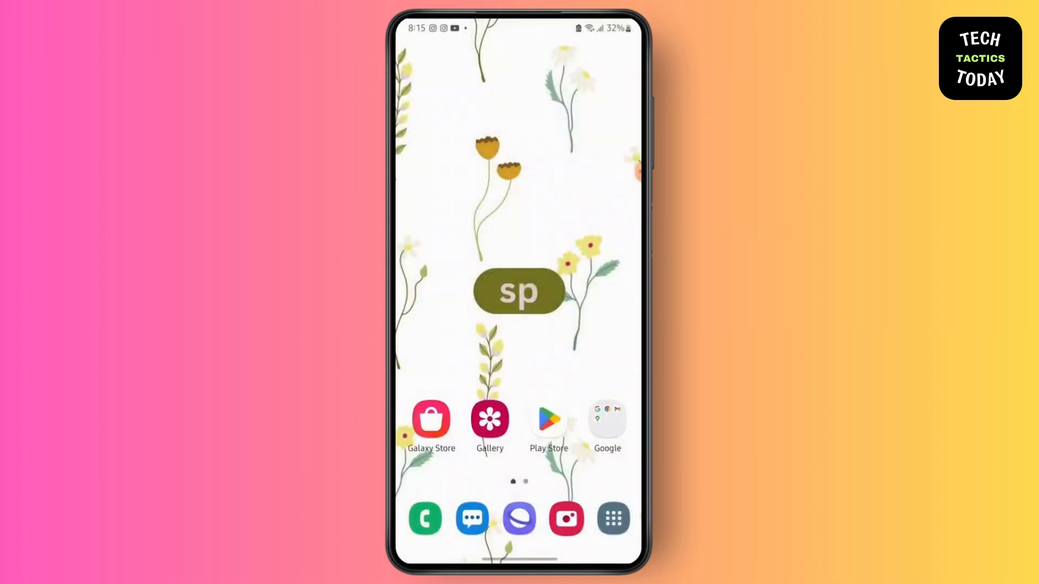
Step: Launch the Google Play Store from the Android home screen
{"action": "left_click", "coordinate": [431, 419]}
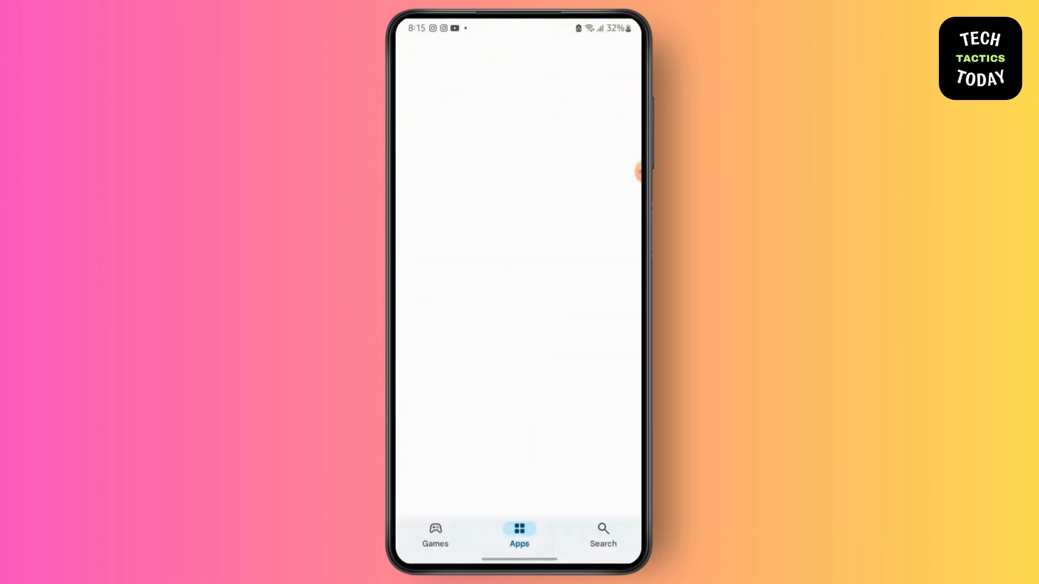
Step: Search the Play Store for "microsoft teams" and open its listing
{"action": "left_click", "coordinate": [602, 534]}
{"action": "type", "text": "microsof"}
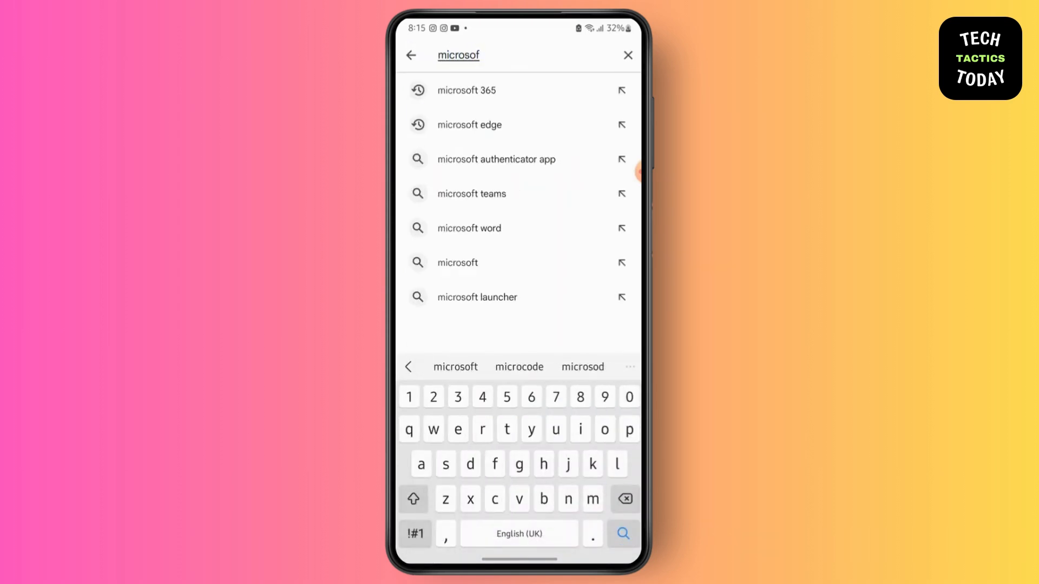
{"action": "left_click", "coordinate": [471, 193]}
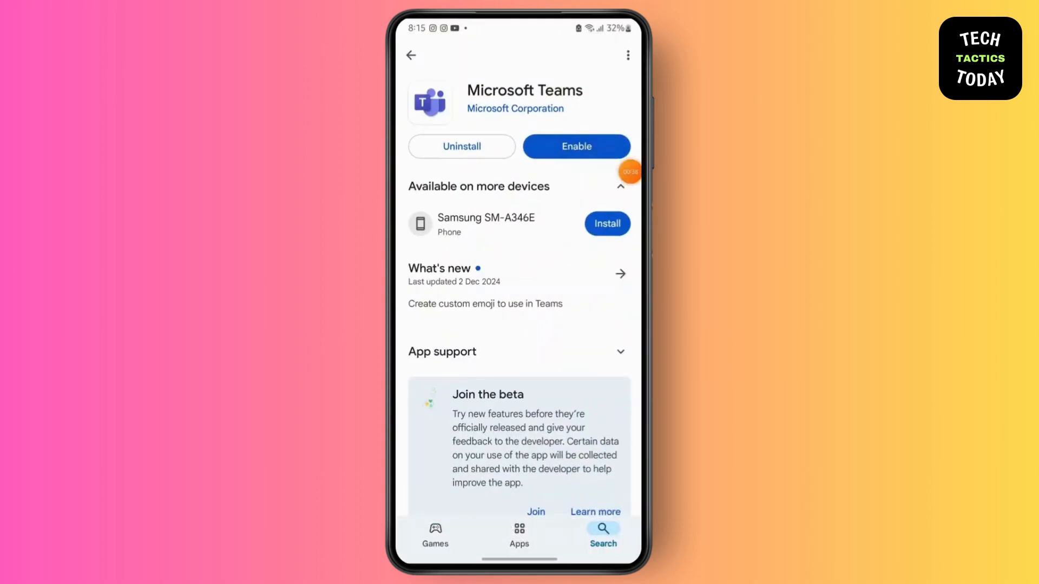
Step: Enable and open Microsoft Teams, retrying the profile setup to reach Home
{"action": "left_click", "coordinate": [576, 146]}
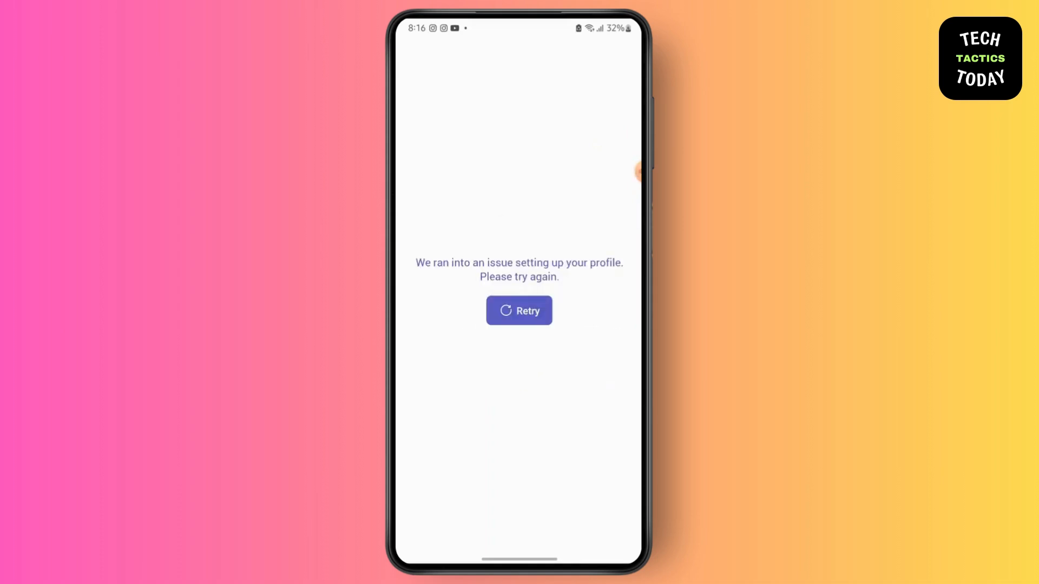
{"action": "left_click", "coordinate": [518, 310]}
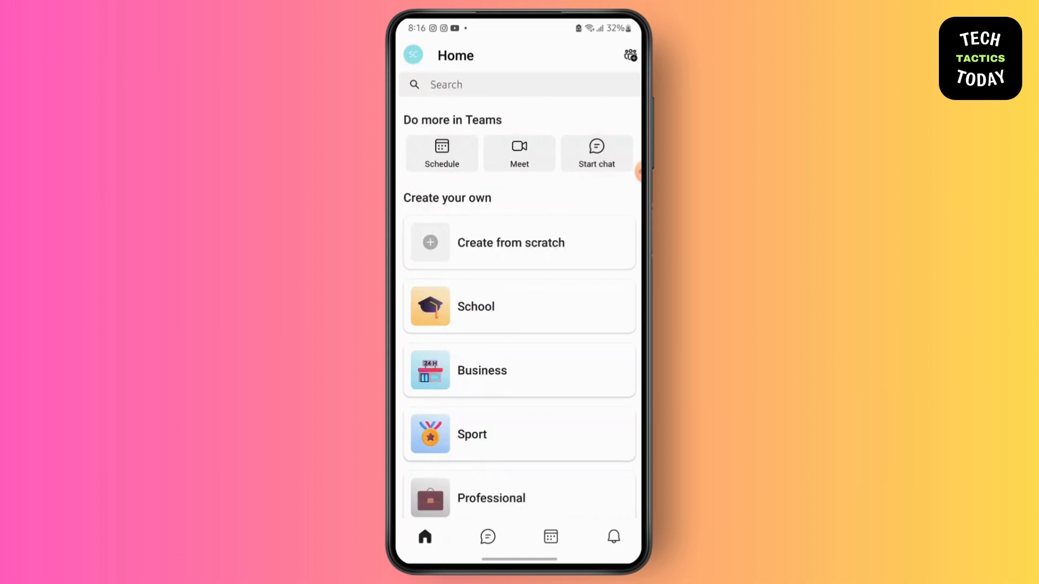